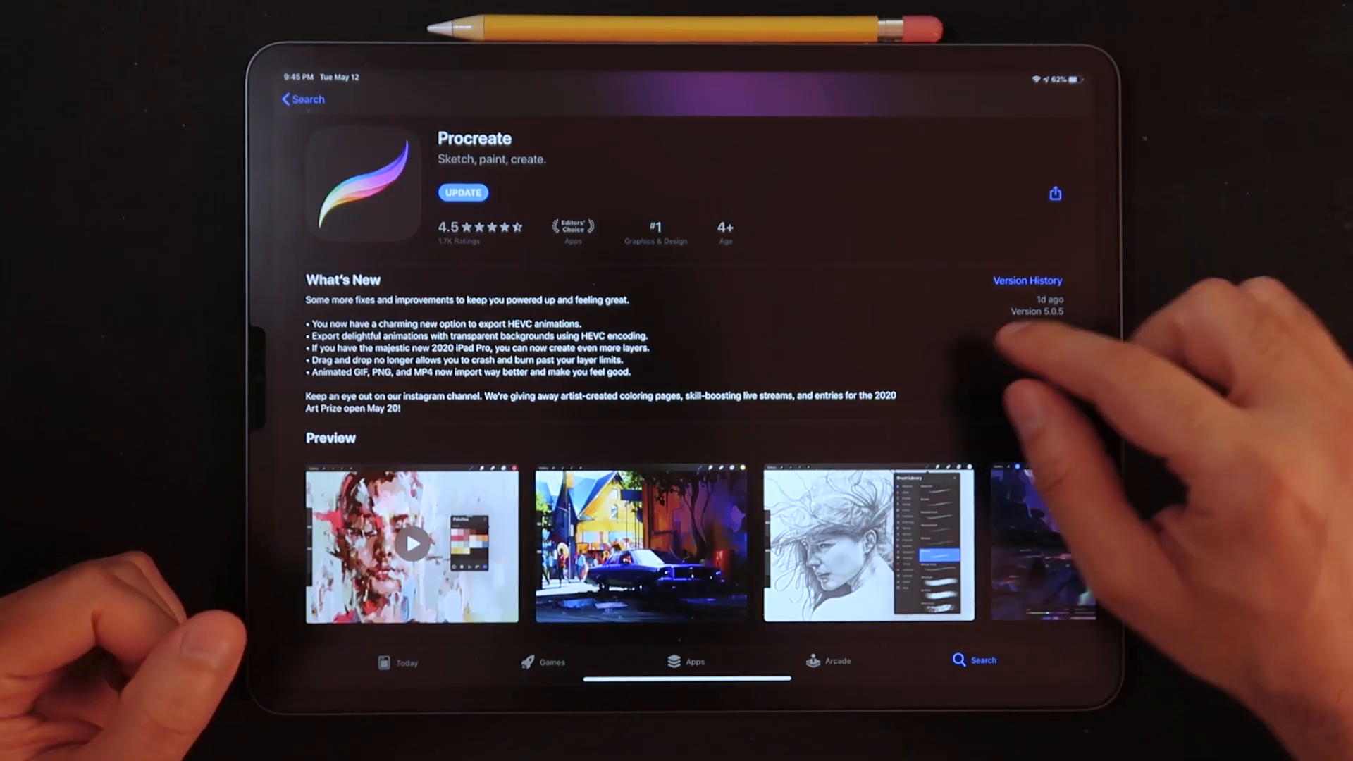
- Skim the Medium H.264 vs H.265 article, then open and read through Teradek's HEVC article
{"action": "scroll", "scroll_direction": "down", "scroll_amount": 3}
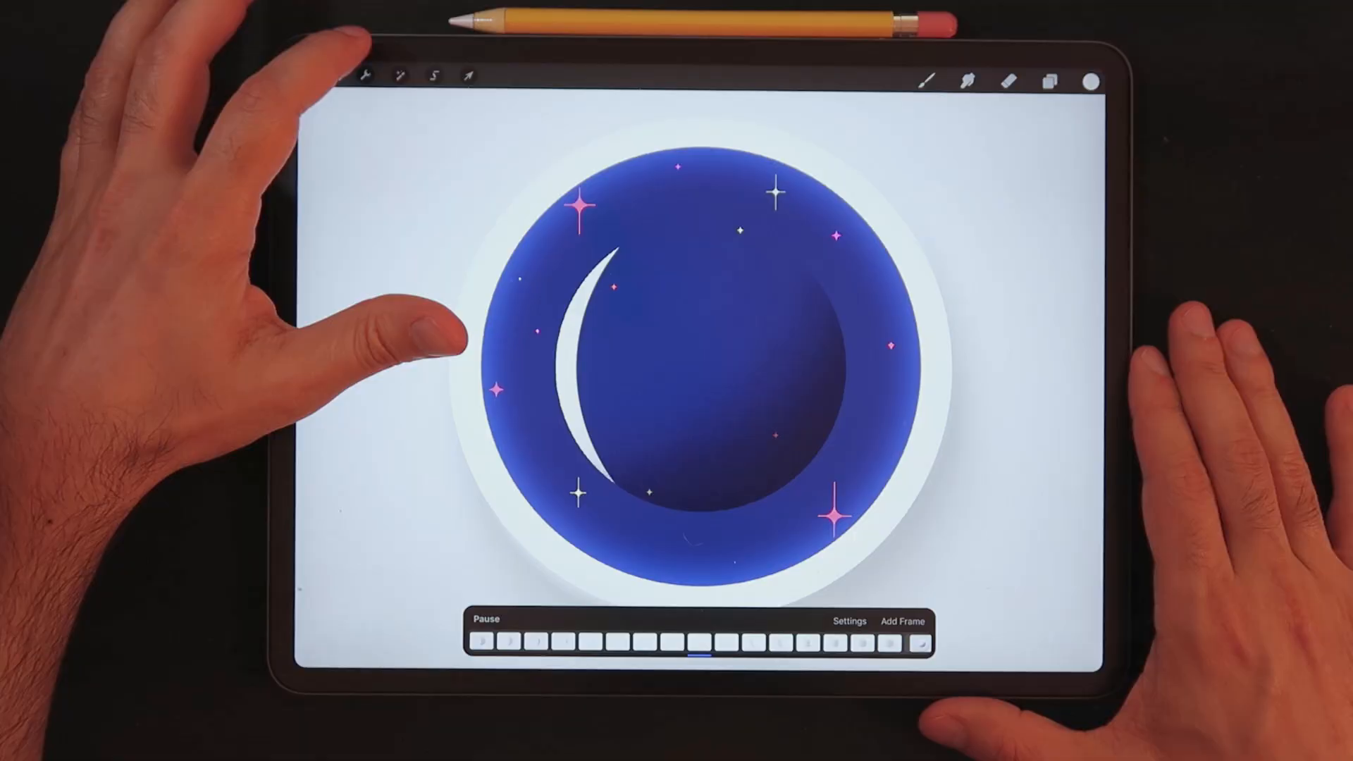
{"action": "left_click", "coordinate": [365, 76]}
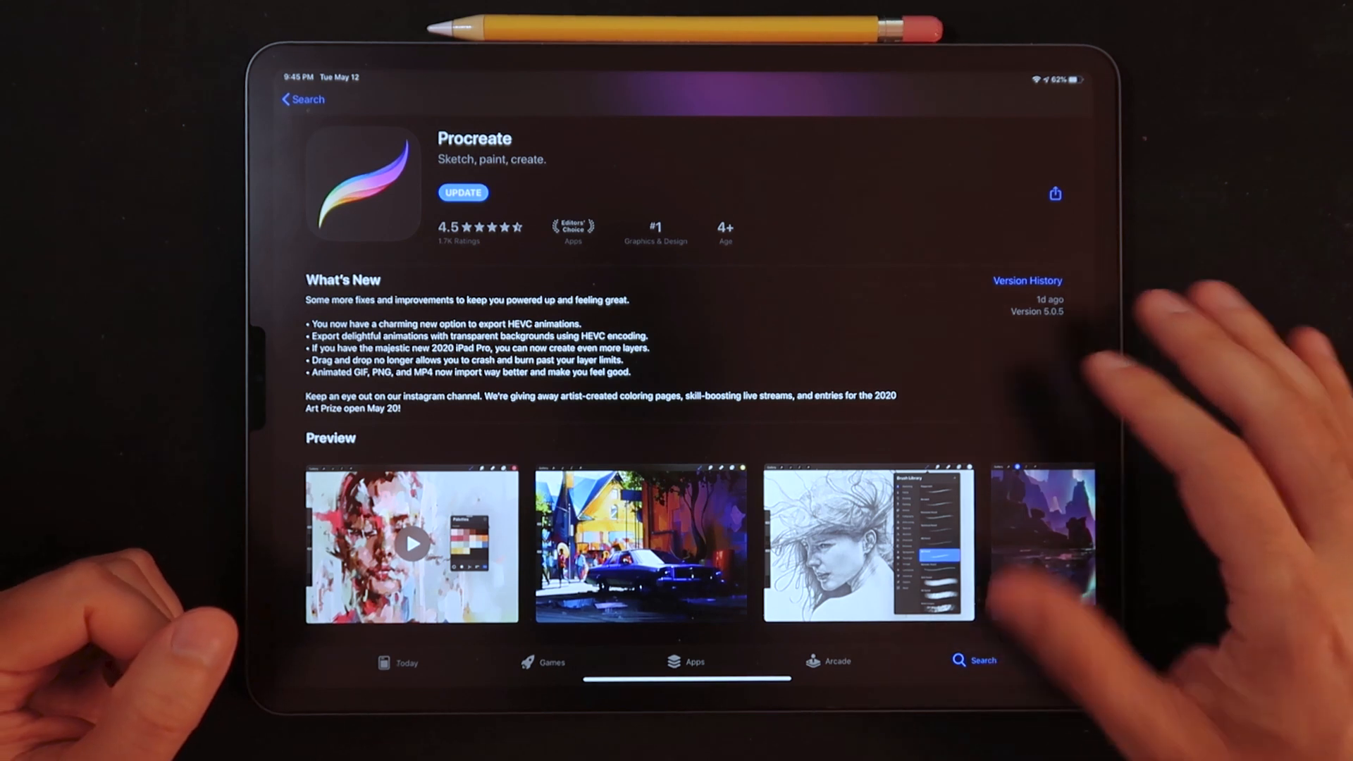
{"action": "scroll", "scroll_direction": "down", "scroll_amount": 3}
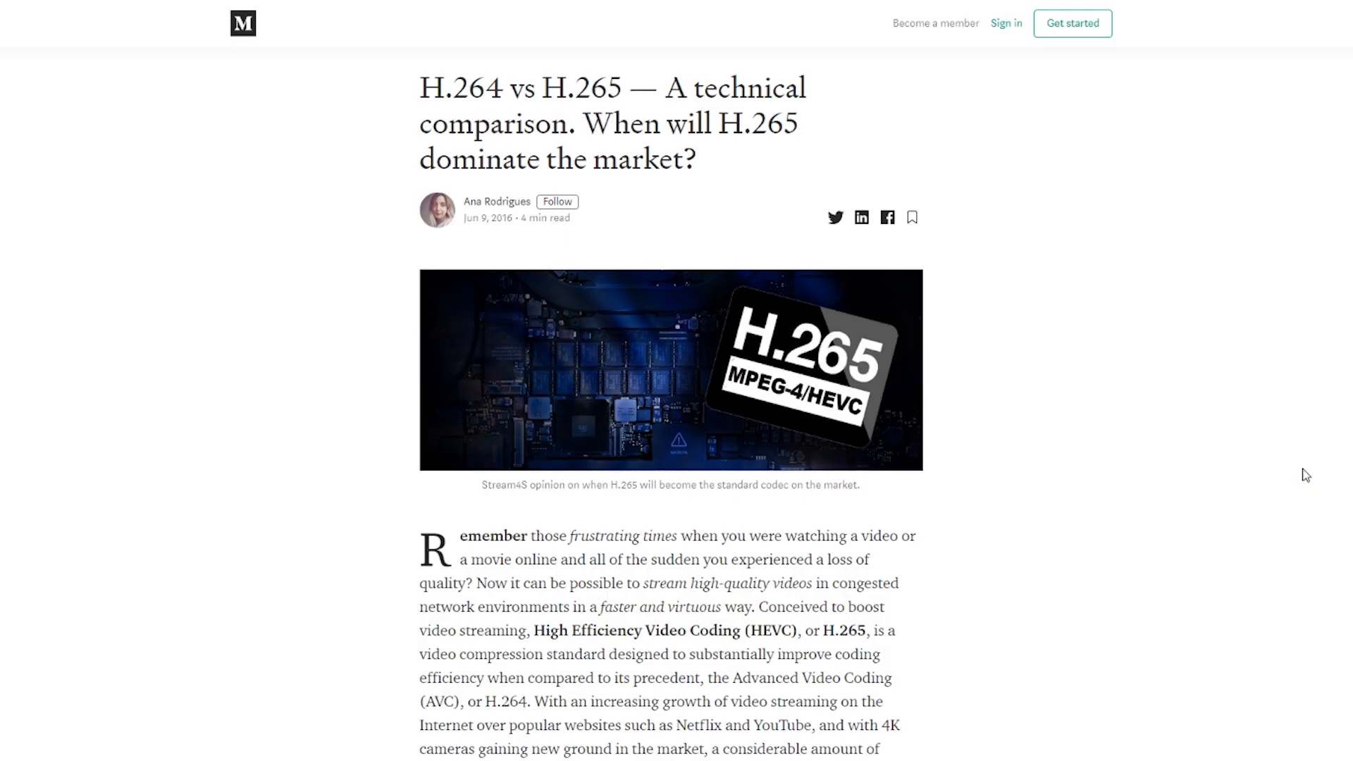
{"action": "scroll", "scroll_direction": "down", "scroll_amount": 3}
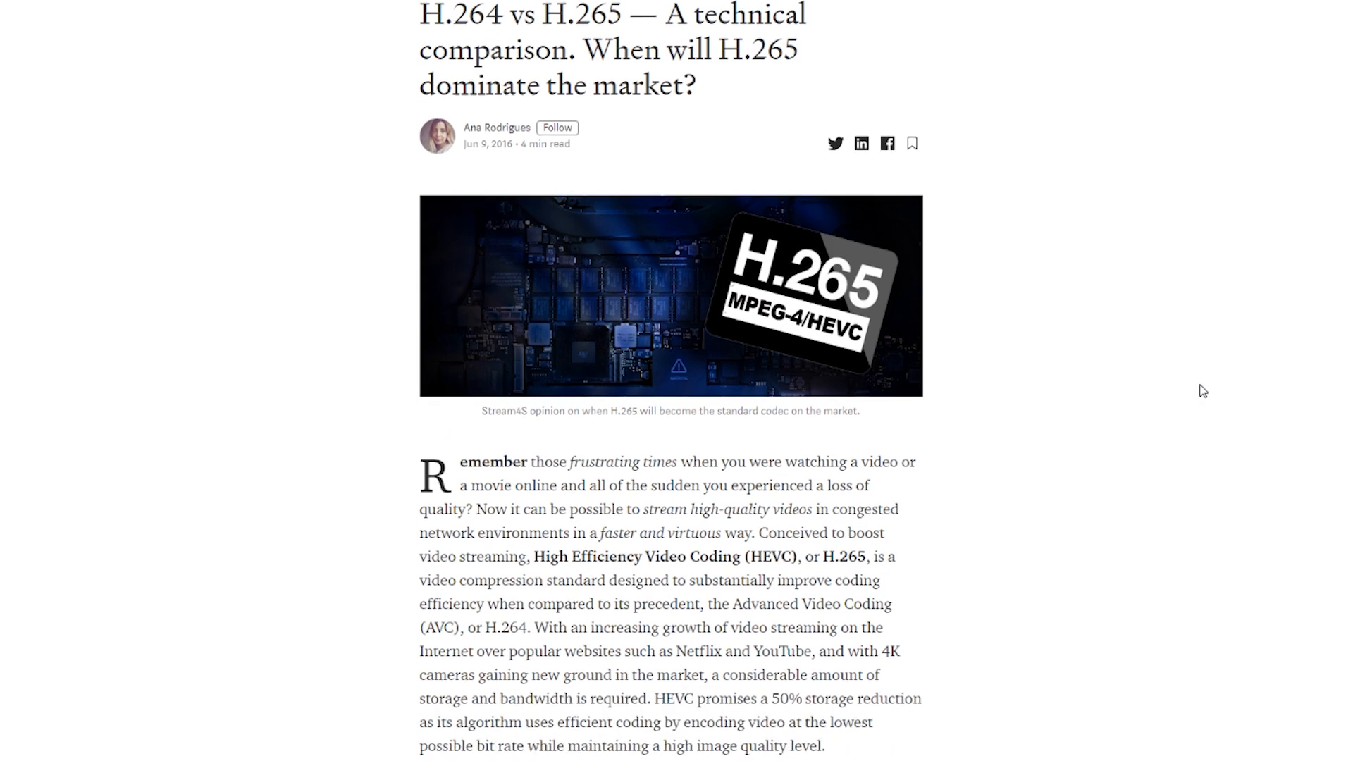
{"action": "scroll", "scroll_direction": "down", "scroll_amount": 3}
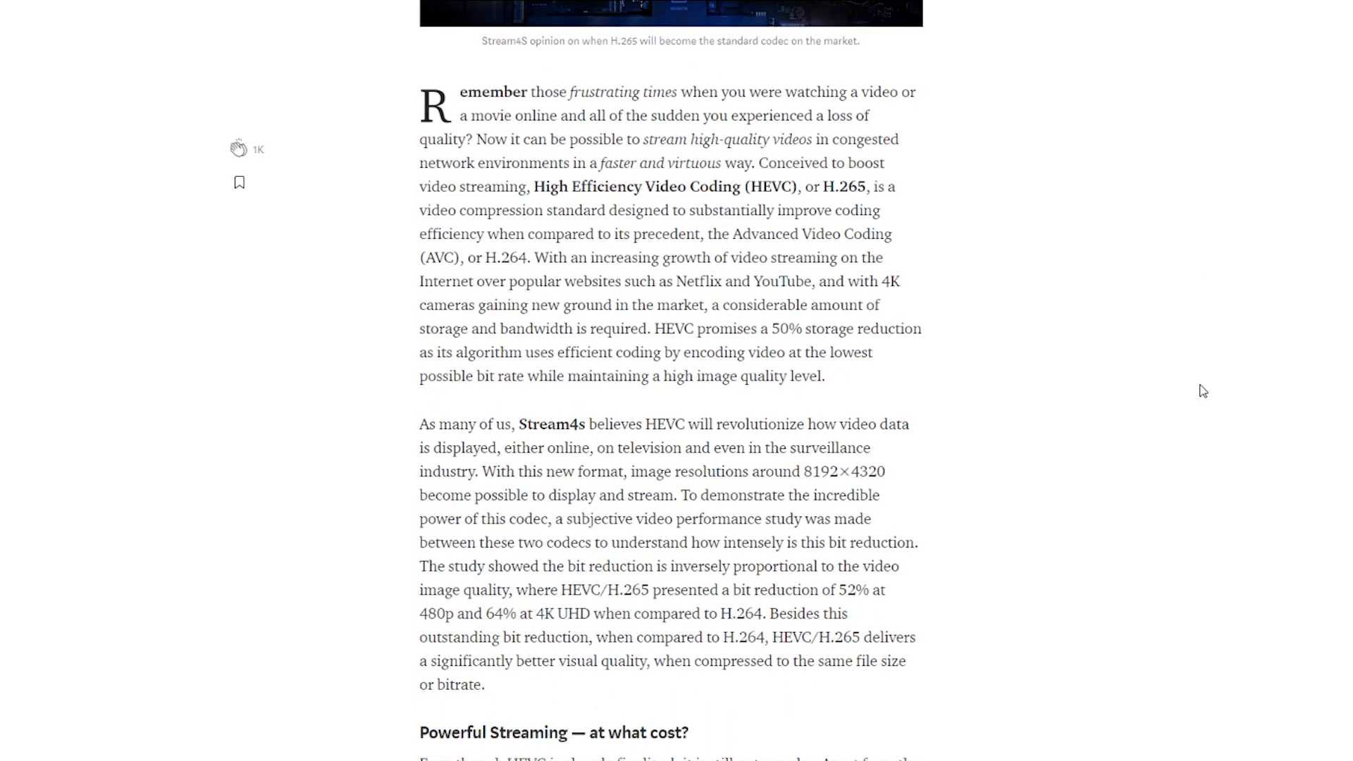
{"action": "scroll", "scroll_direction": "down", "scroll_amount": 3}
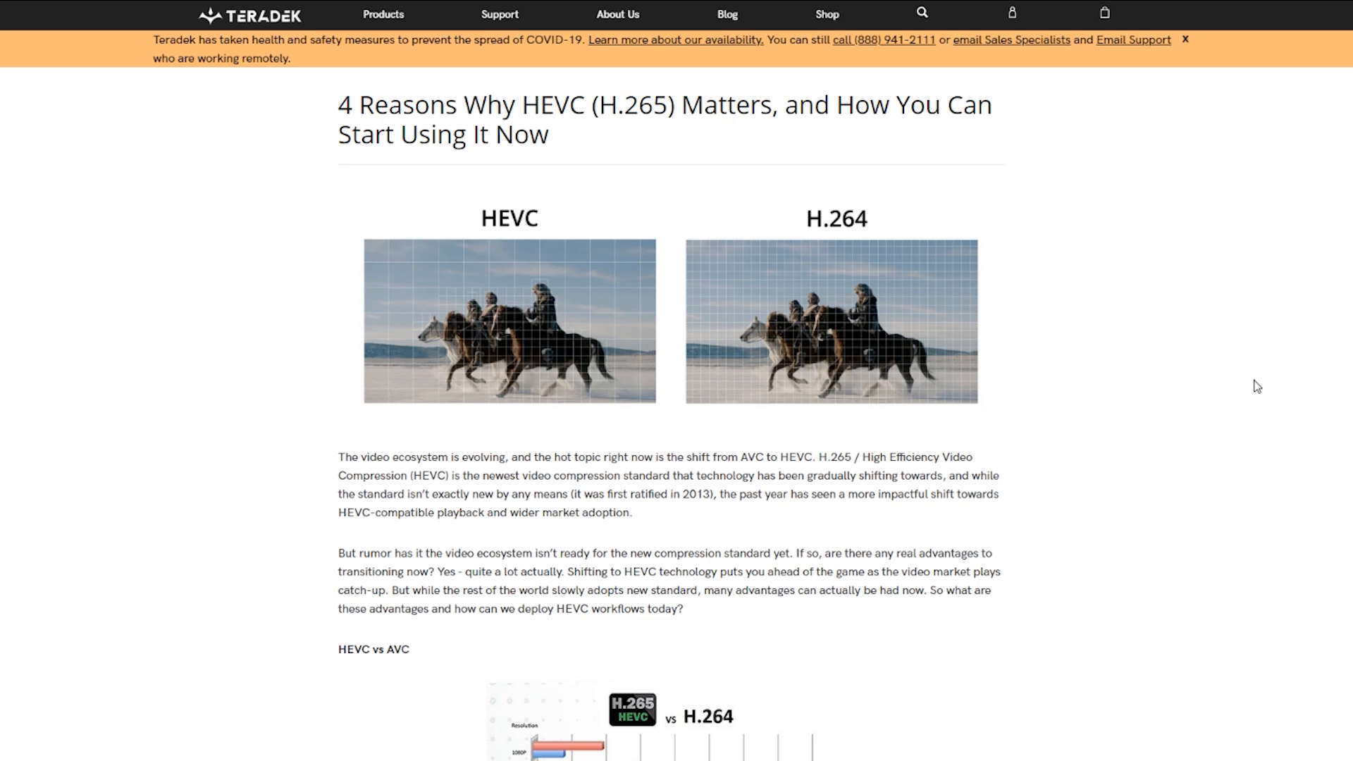
{"action": "scroll", "scroll_direction": "down", "scroll_amount": 3}
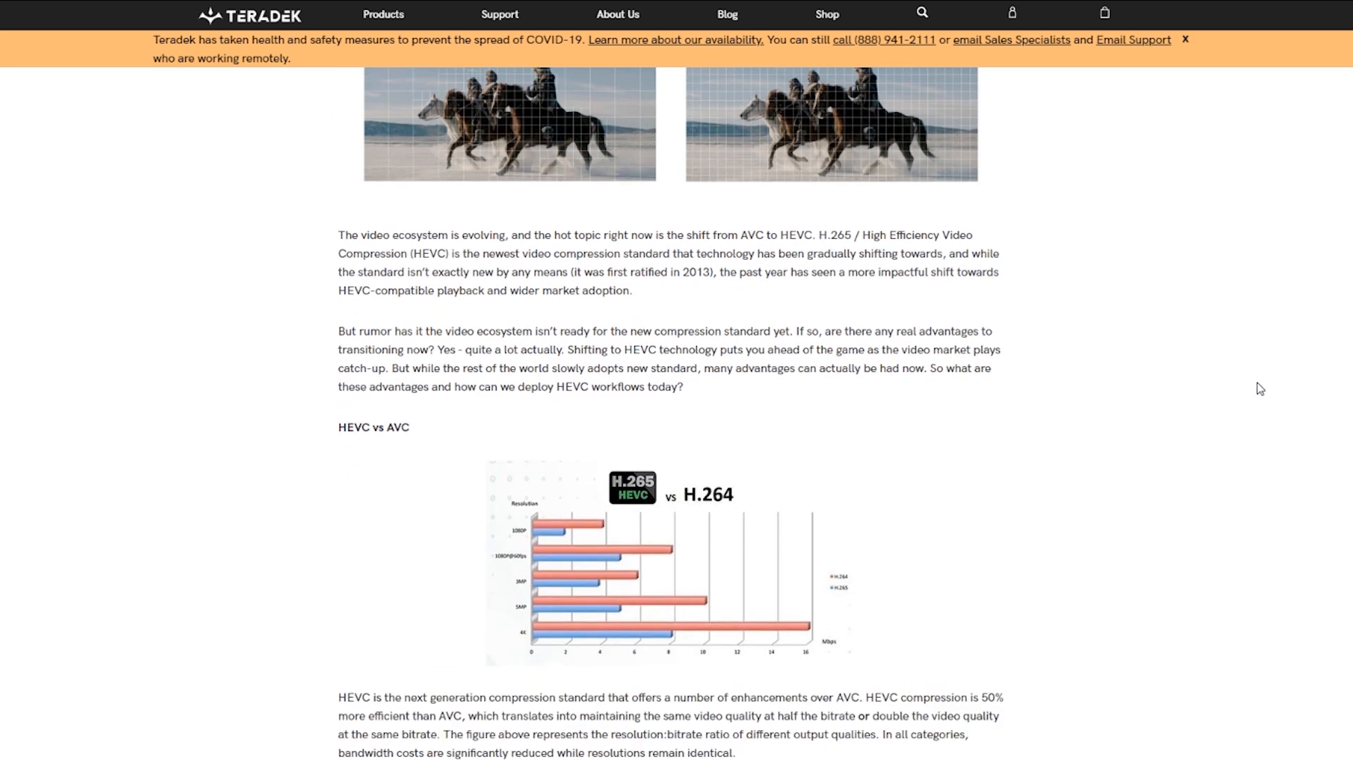
{"action": "scroll", "scroll_direction": "down", "scroll_amount": 3}
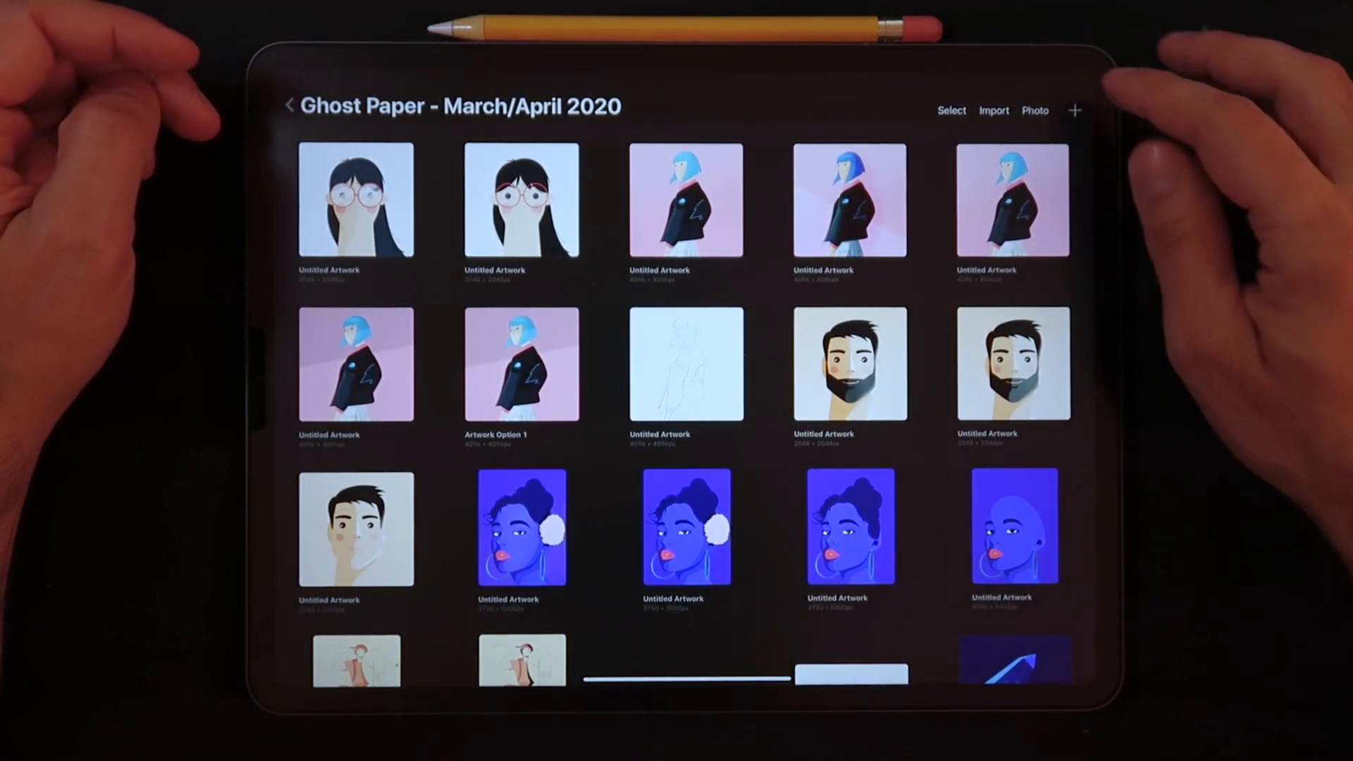
- Start a custom canvas and toggle its HEVC time-lapse option on, then back off
{"action": "left_click", "coordinate": [1074, 110]}
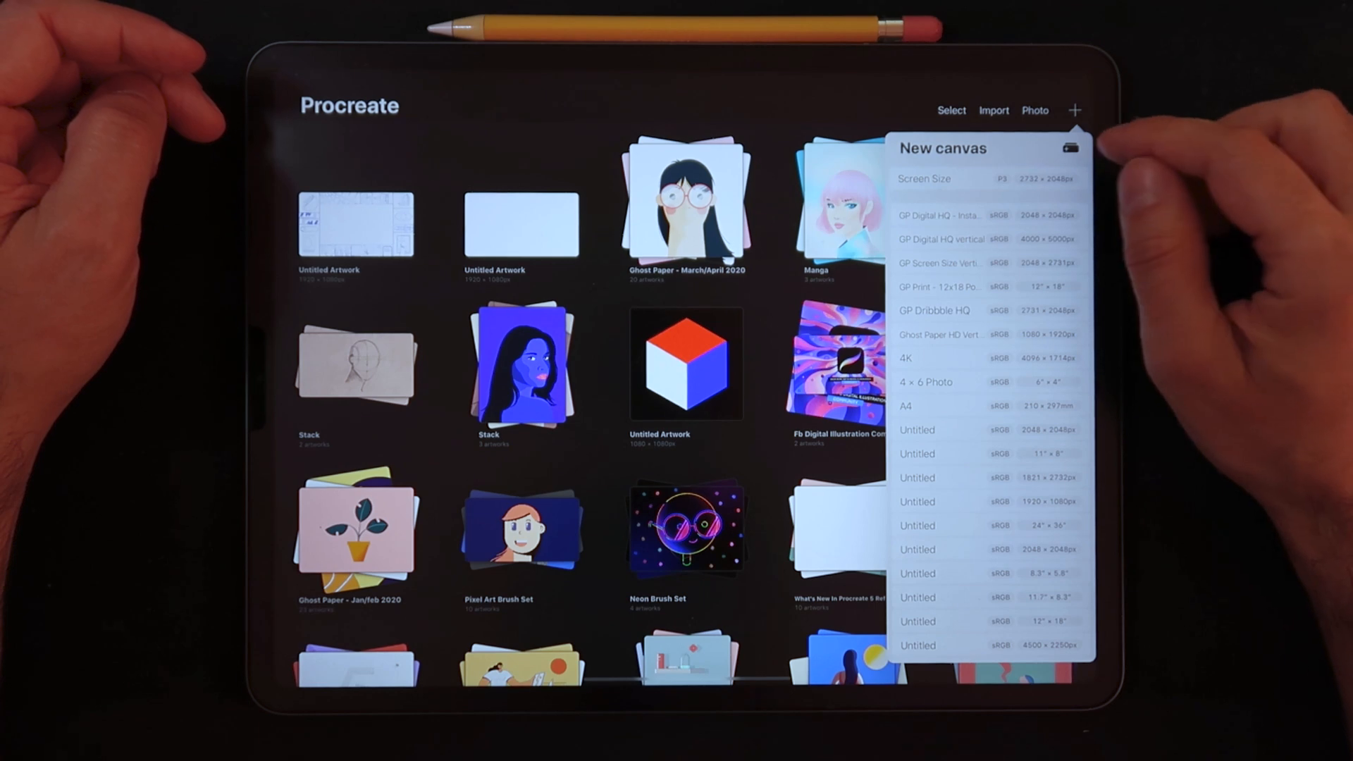
{"action": "left_click", "coordinate": [1071, 147]}
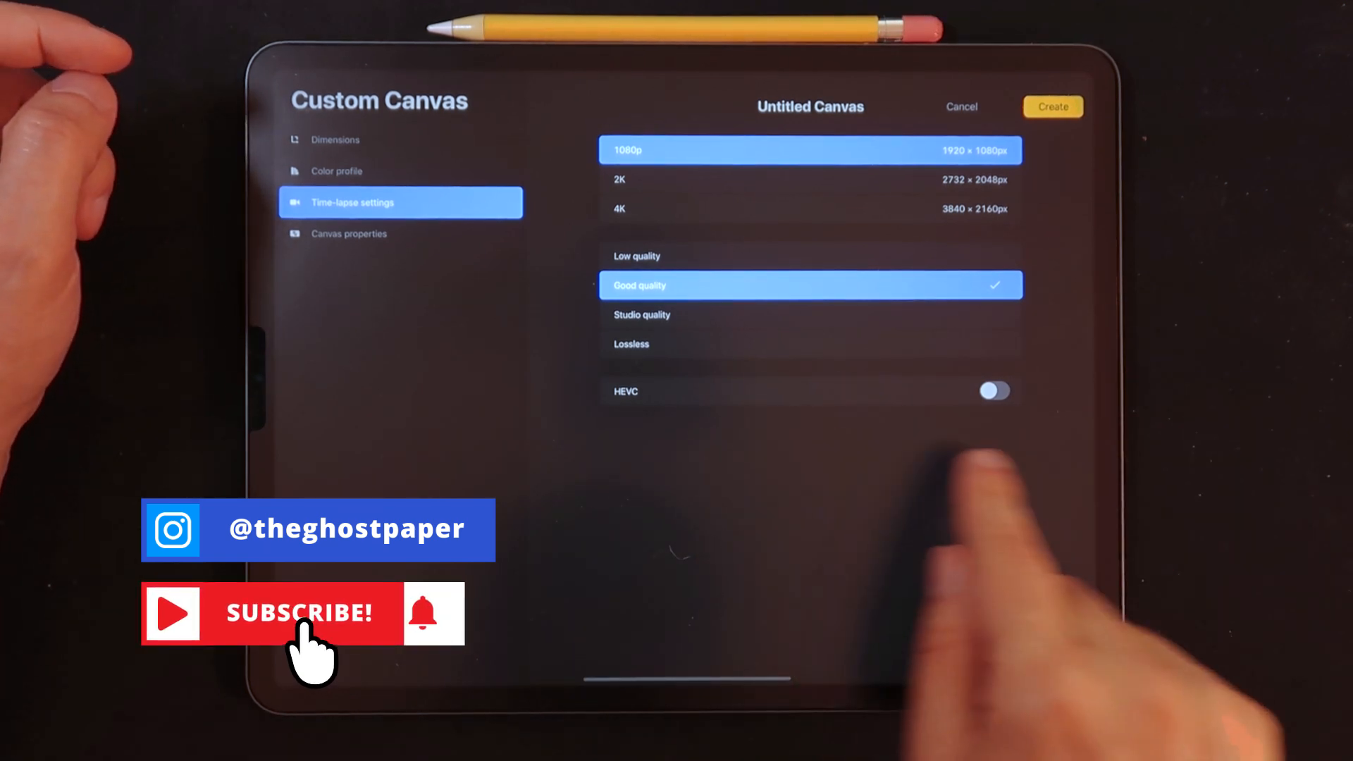
{"action": "left_click", "coordinate": [994, 391]}
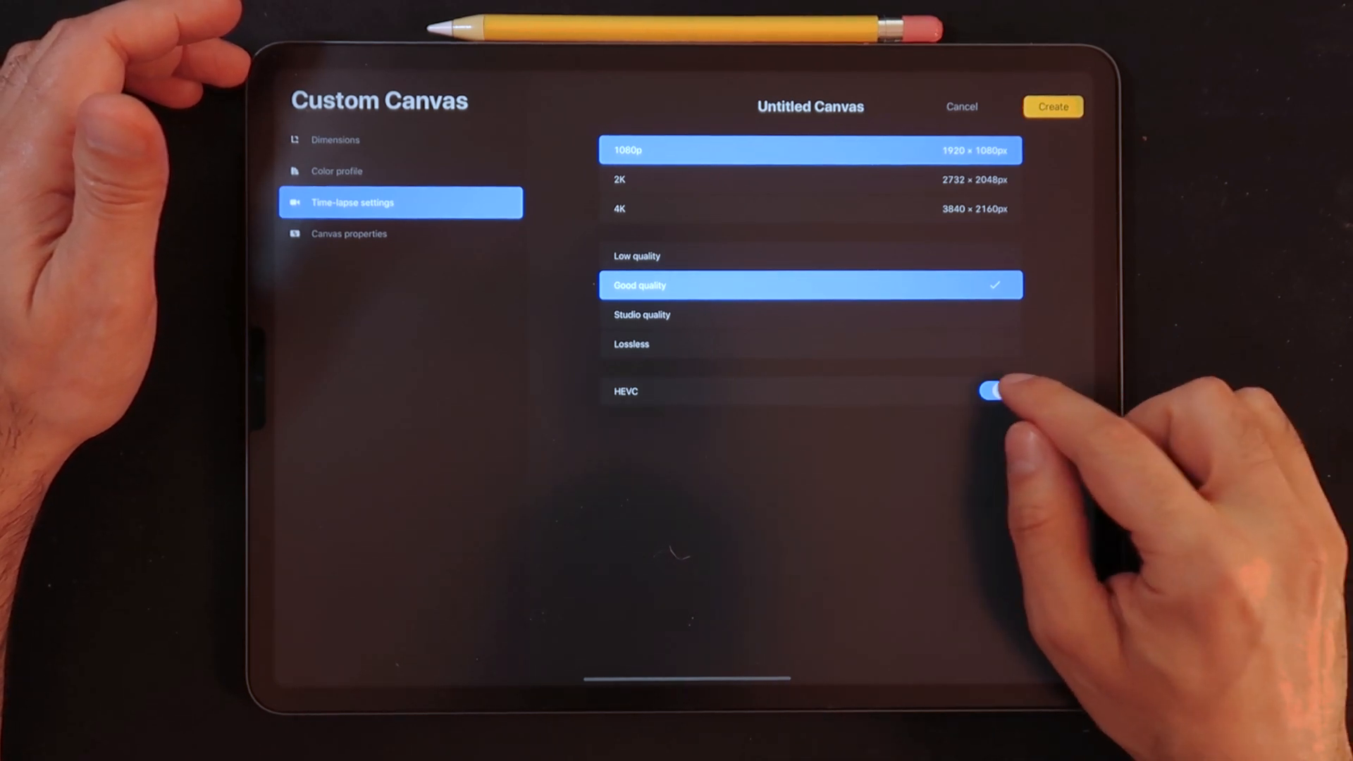
{"action": "left_click", "coordinate": [994, 391]}
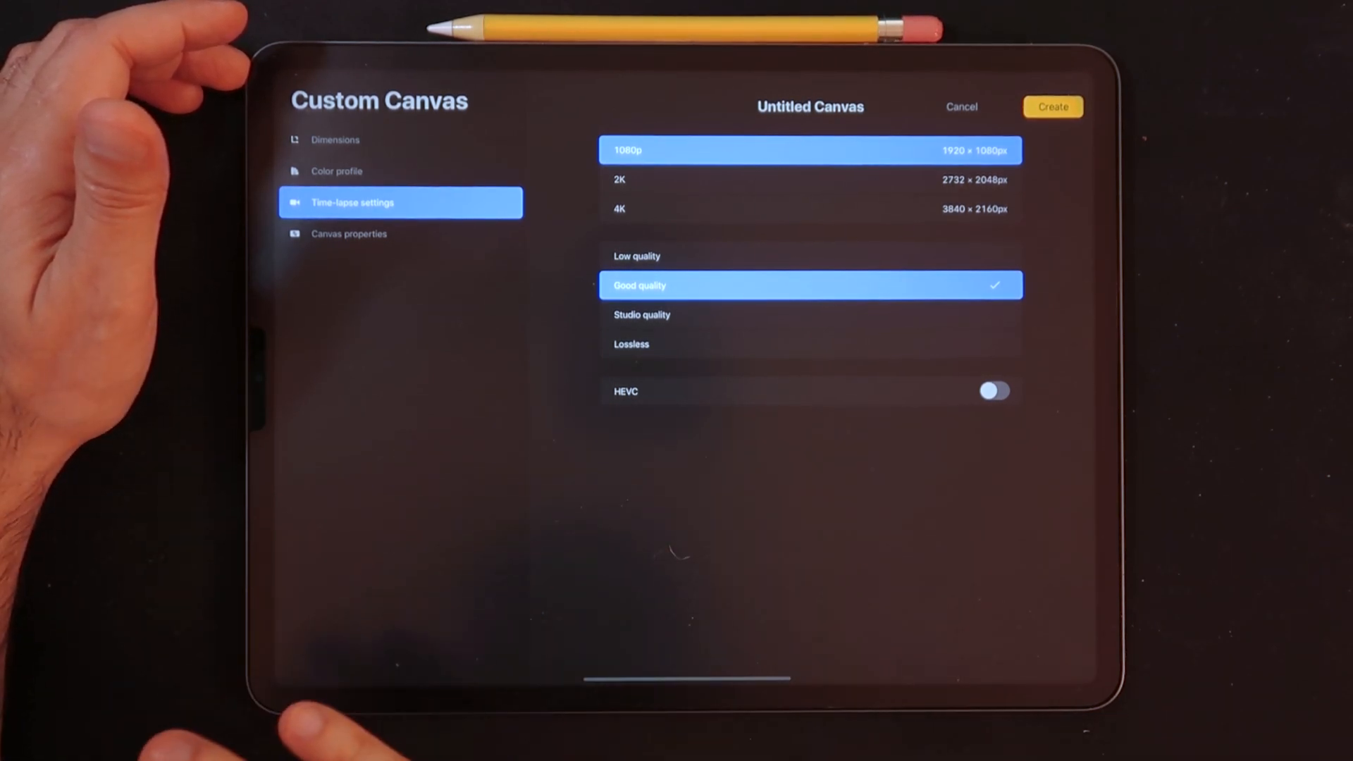
{"action": "mouse_move", "coordinate": [638, 518]}
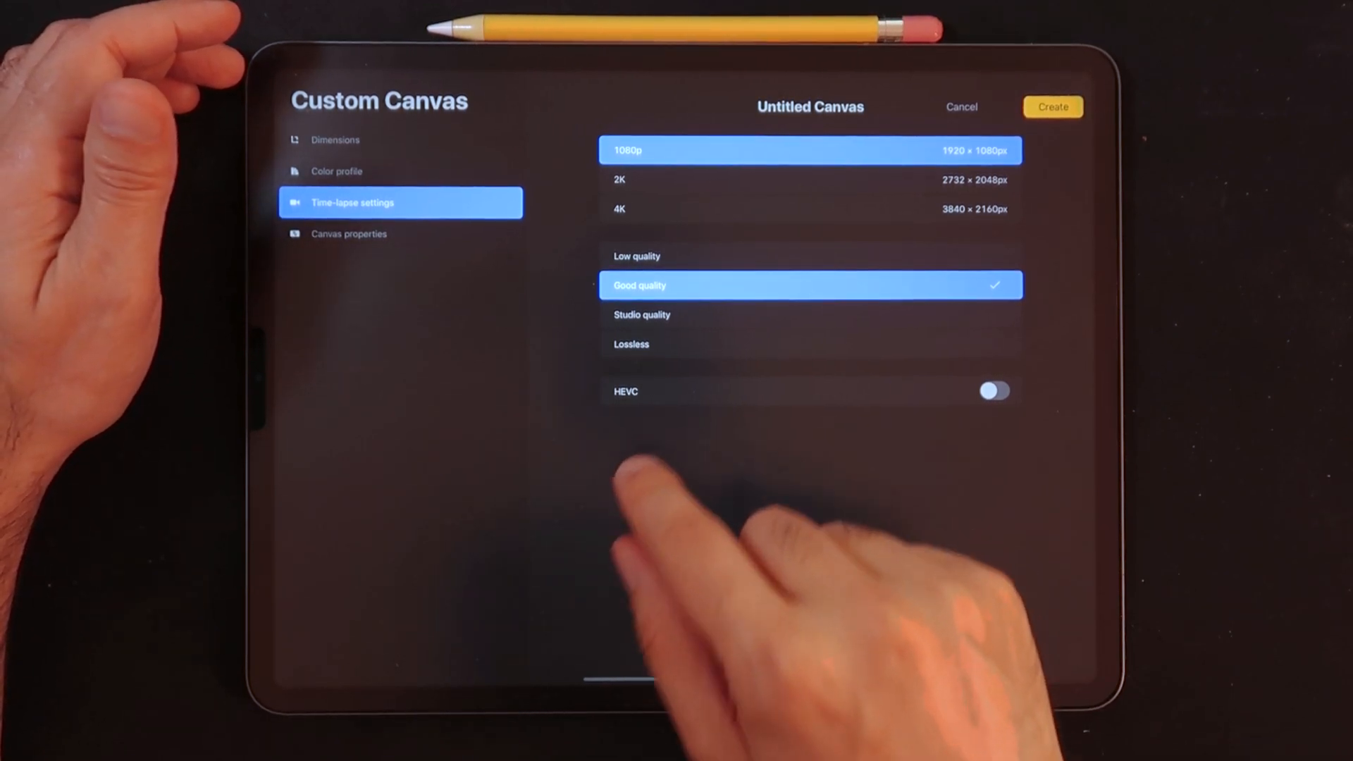
{"action": "mouse_move", "coordinate": [682, 569]}
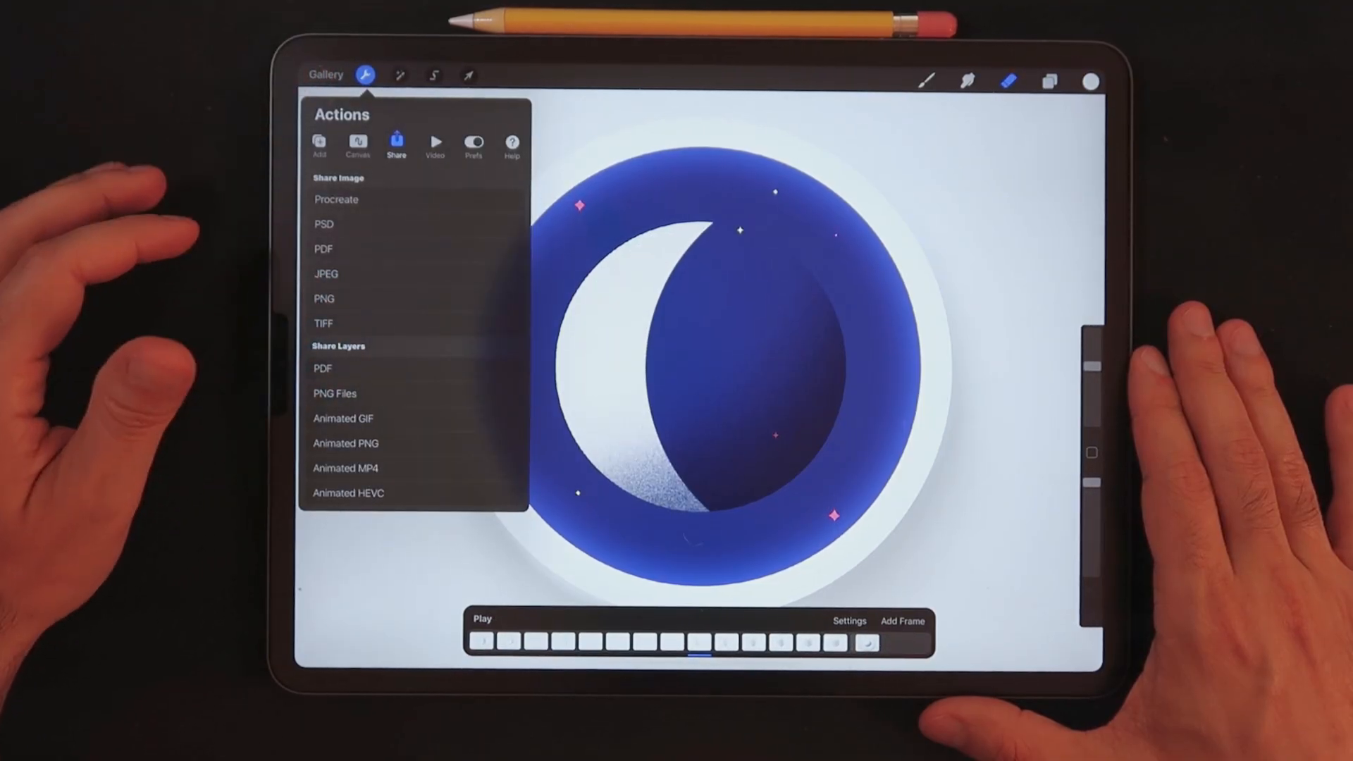
- Select Animated HEVC from the moon animation's share formats
{"action": "left_click", "coordinate": [349, 492]}
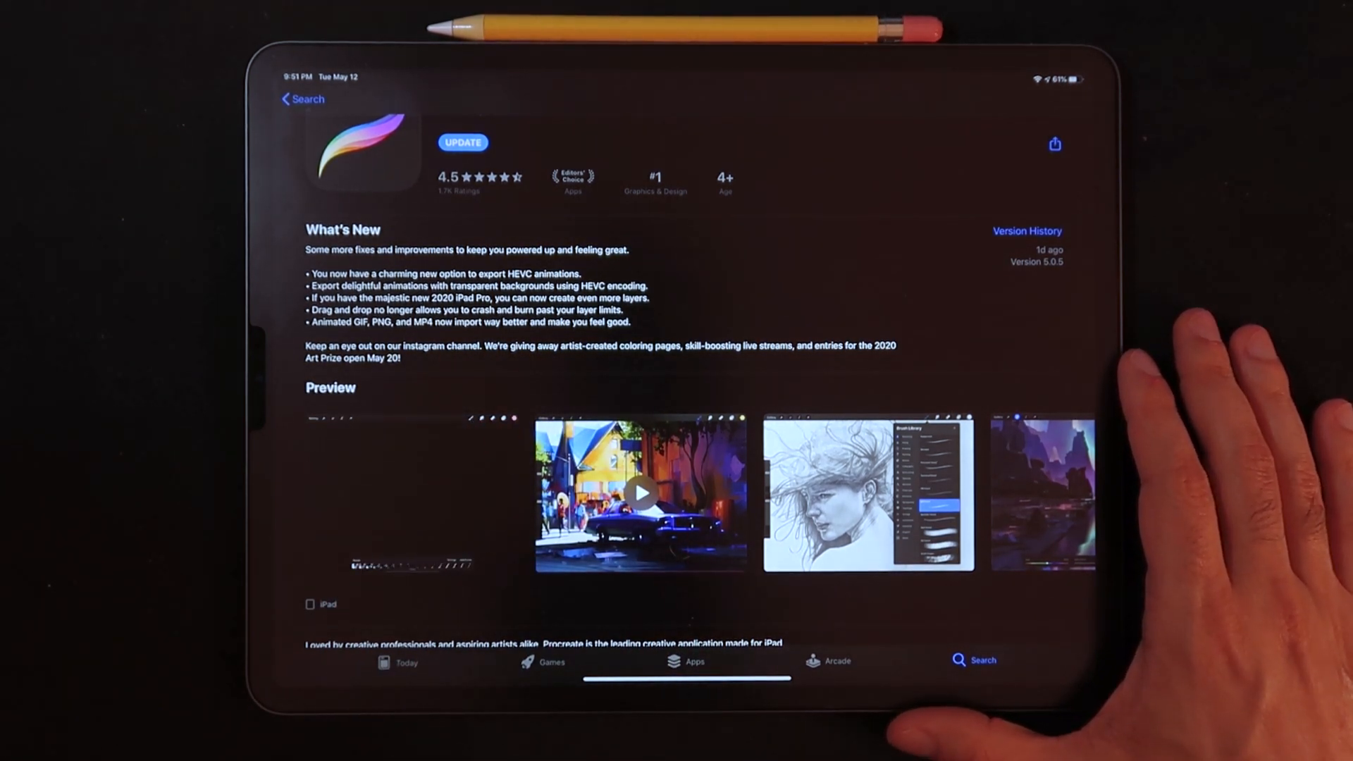
- Tap UPDATE on Procreate's App Store page to begin downloading version 5.0.5
{"action": "scroll", "scroll_direction": "left", "scroll_amount": 3}
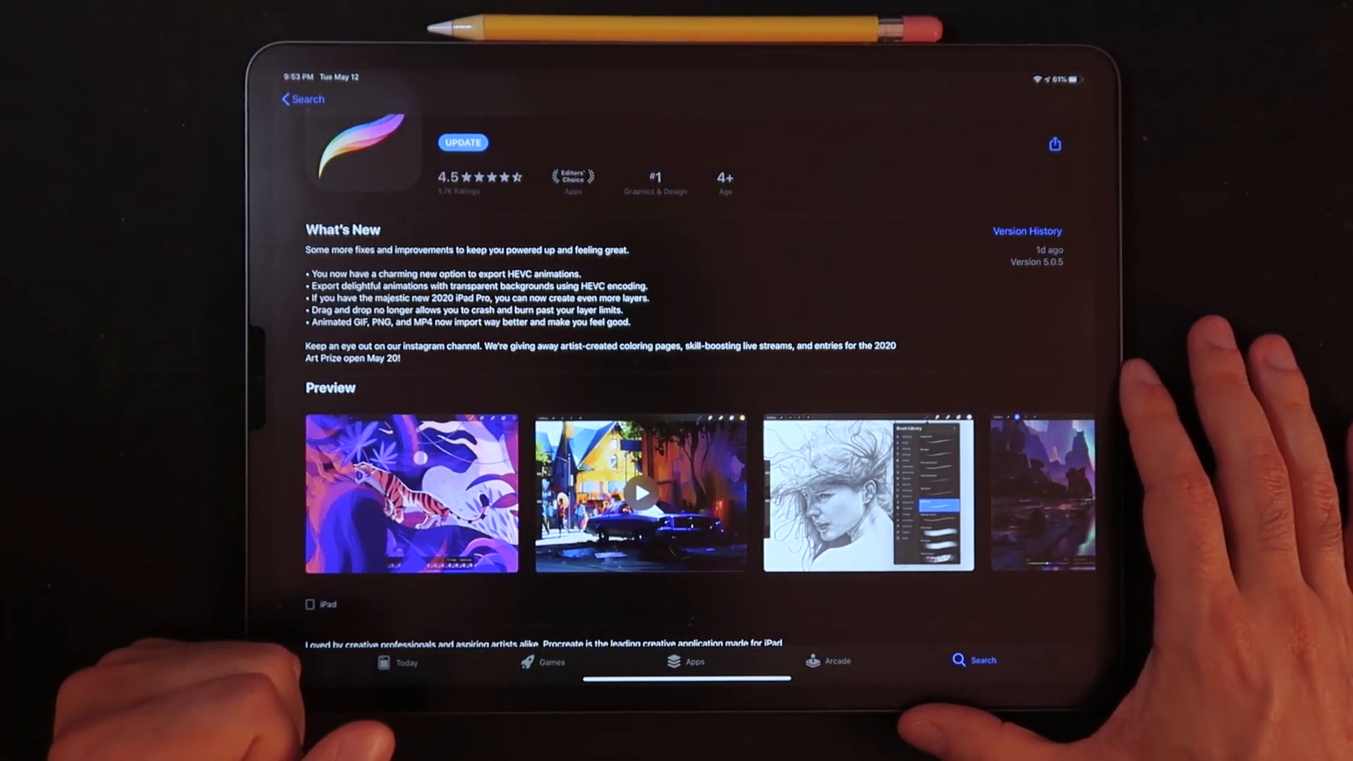
{"action": "left_click", "coordinate": [462, 142]}
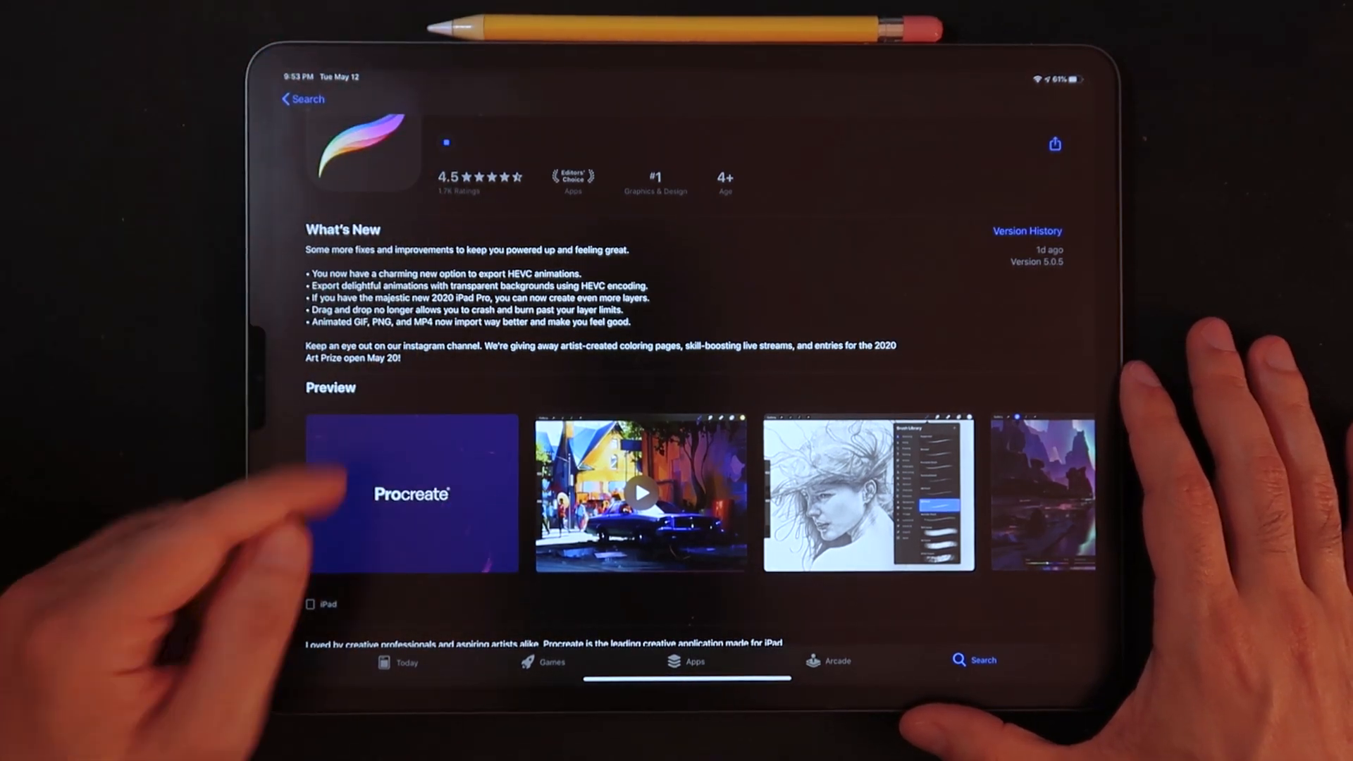
{"action": "scroll", "scroll_direction": "down", "scroll_amount": 3}
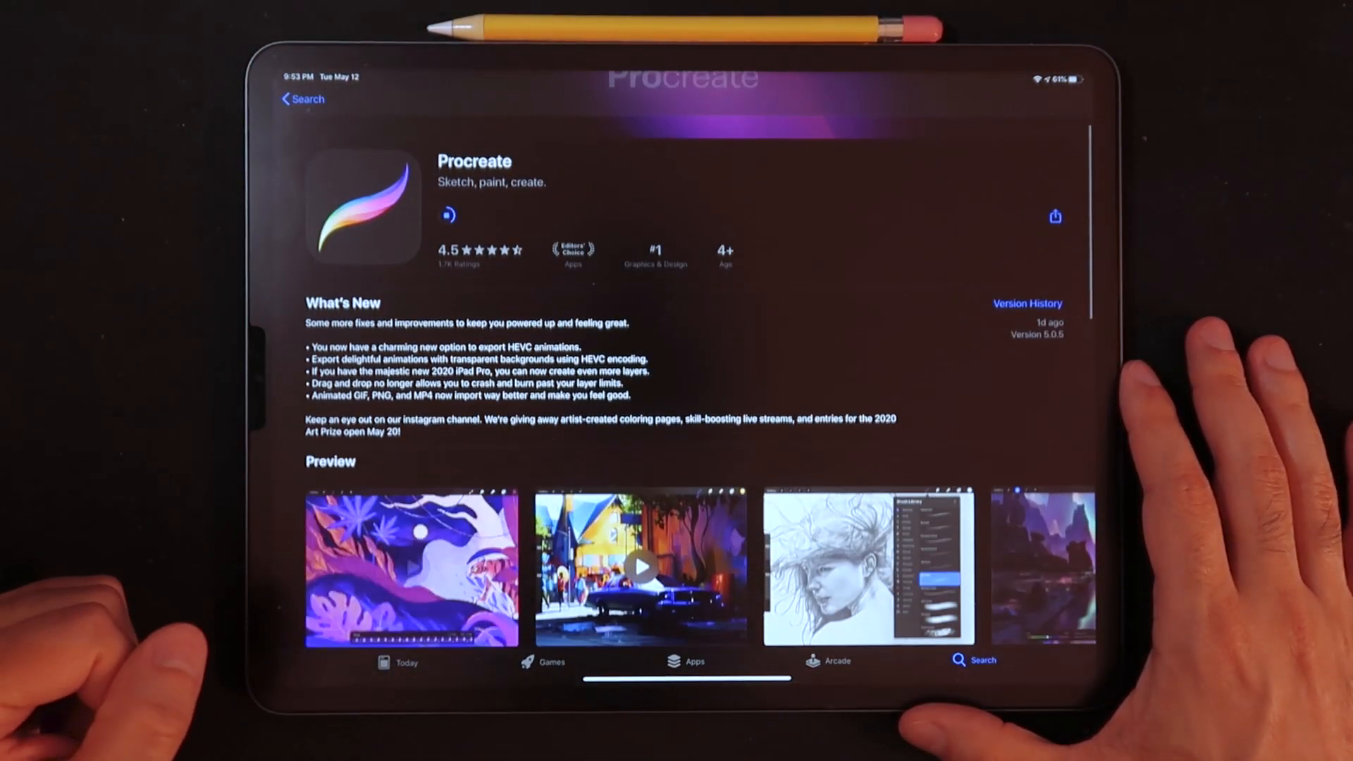